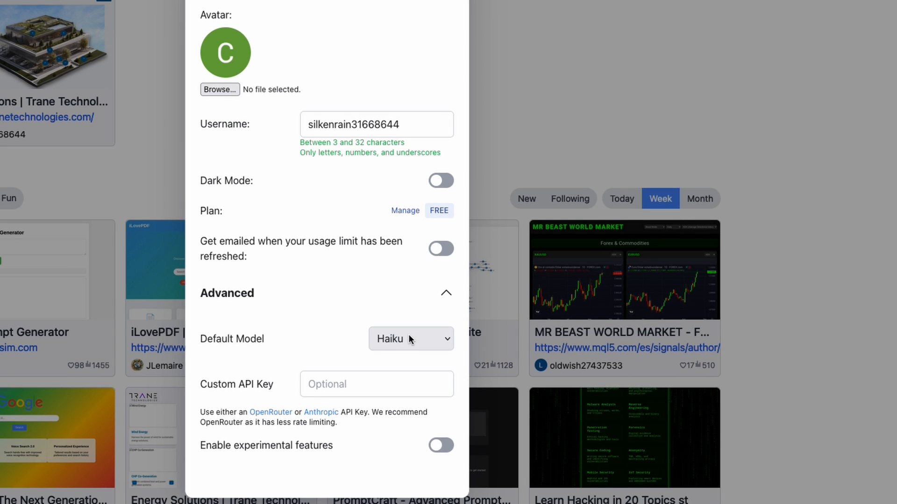
Step: Review the Default Model options under Advanced, confirming Haiku as default
click(410, 339)
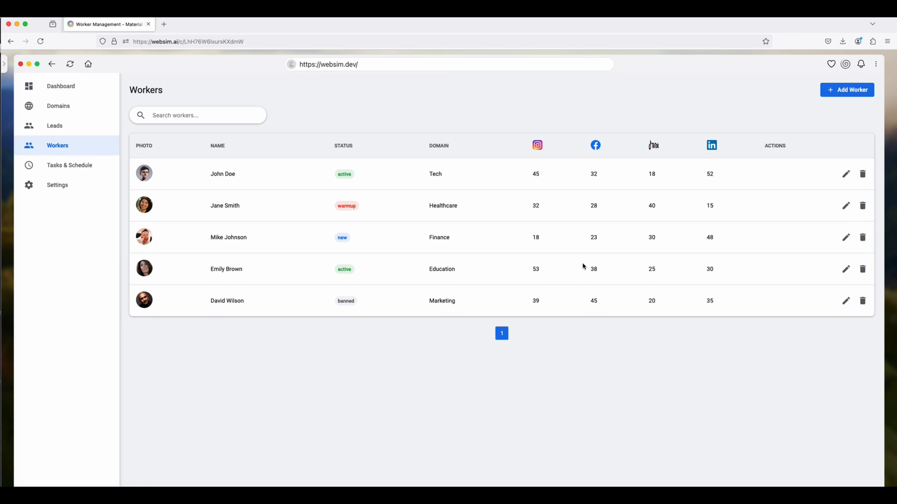
mouse_move(819, 227)
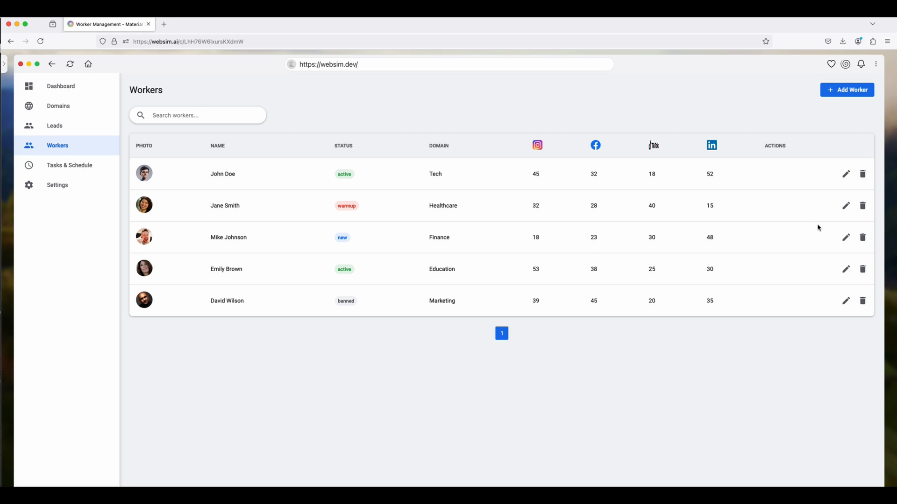
click(845, 237)
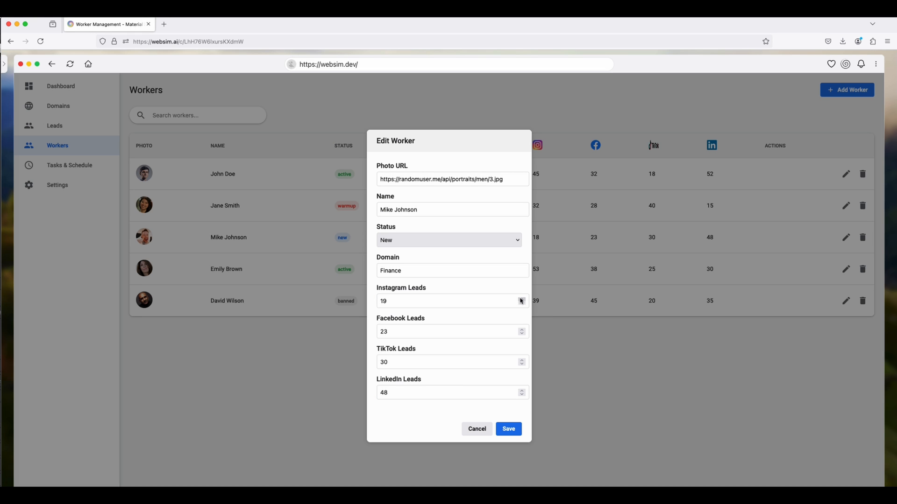
click(507, 428)
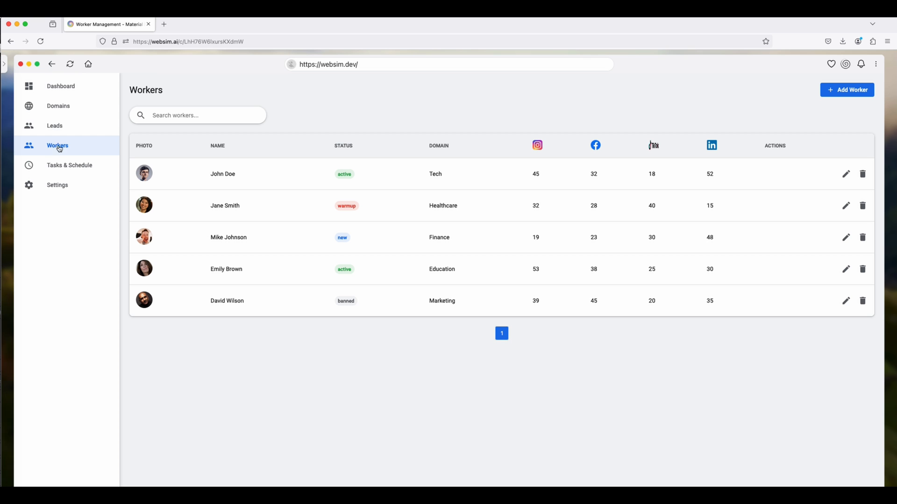
mouse_move(61, 192)
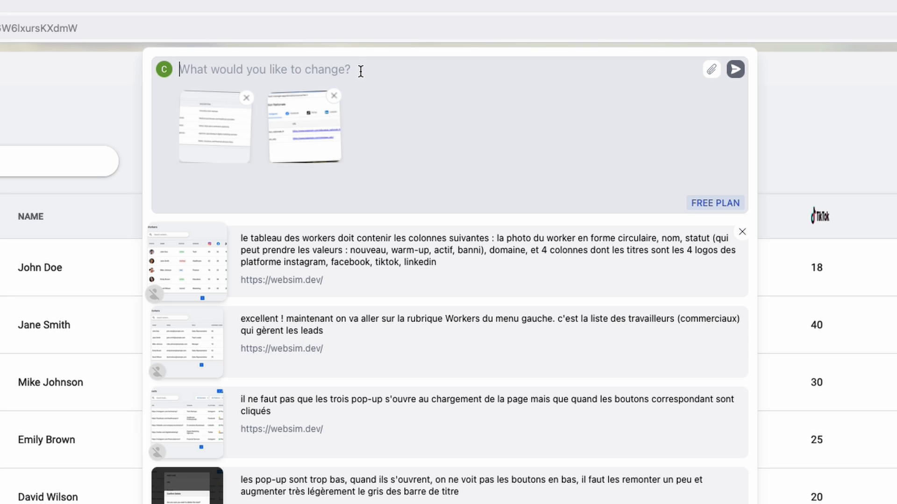
Step: Request a new version with 'make the settings button clickable'
text(make the settings button clickable)
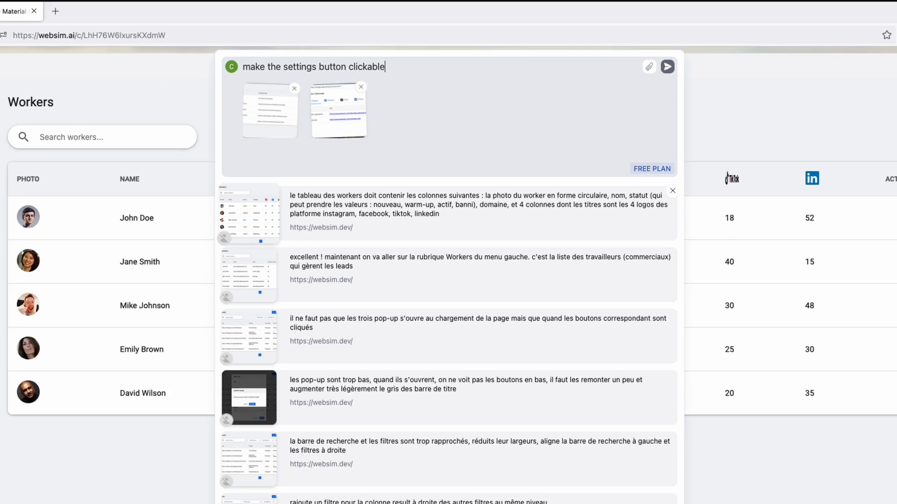
click(666, 66)
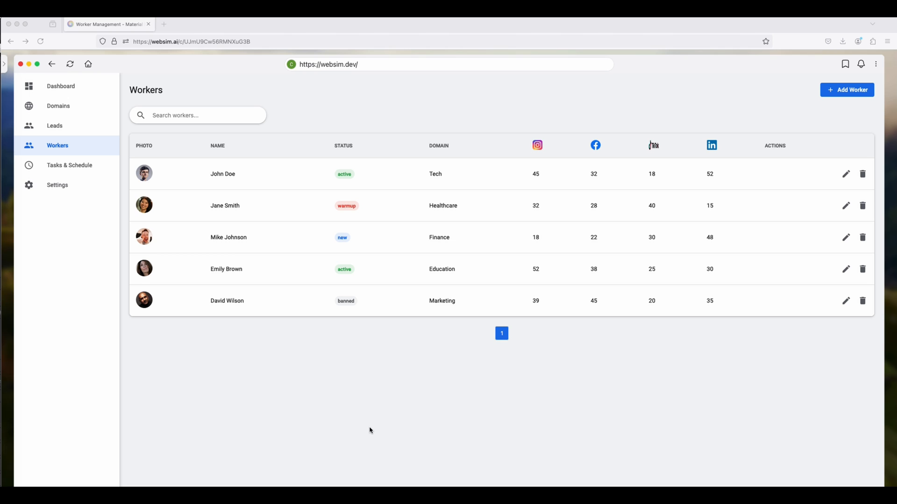
mouse_move(185, 67)
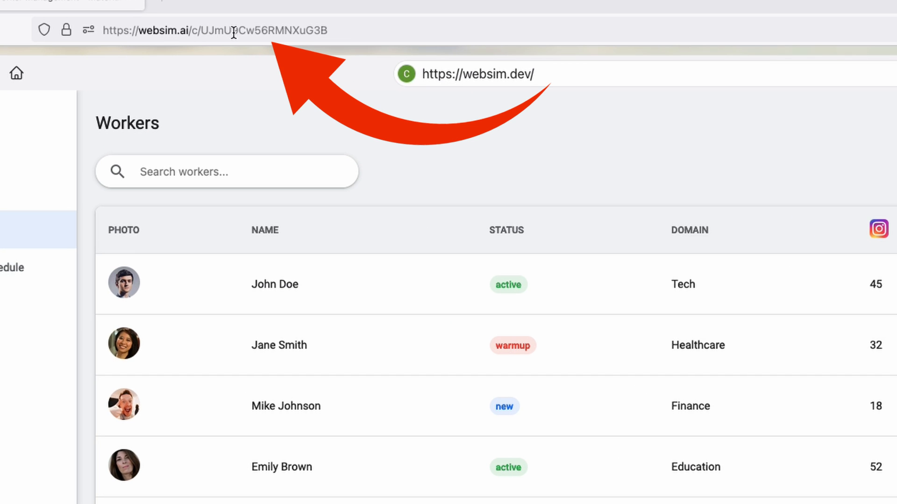
mouse_move(345, 34)
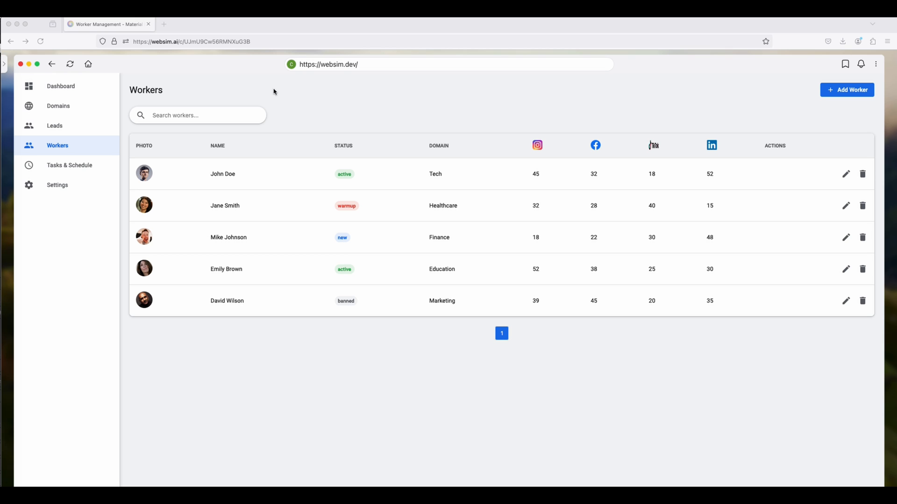
Step: Bring up the regenerated dashboard's Settings dialog from the sidebar
click(57, 185)
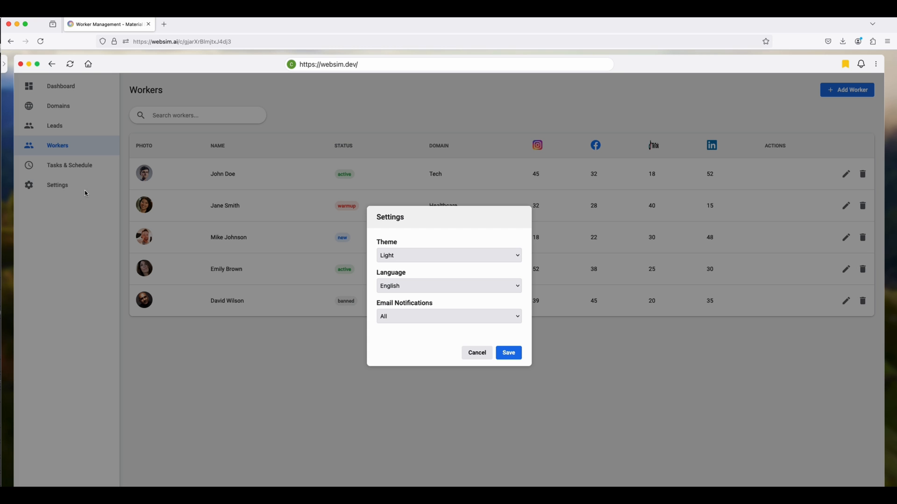
mouse_move(408, 345)
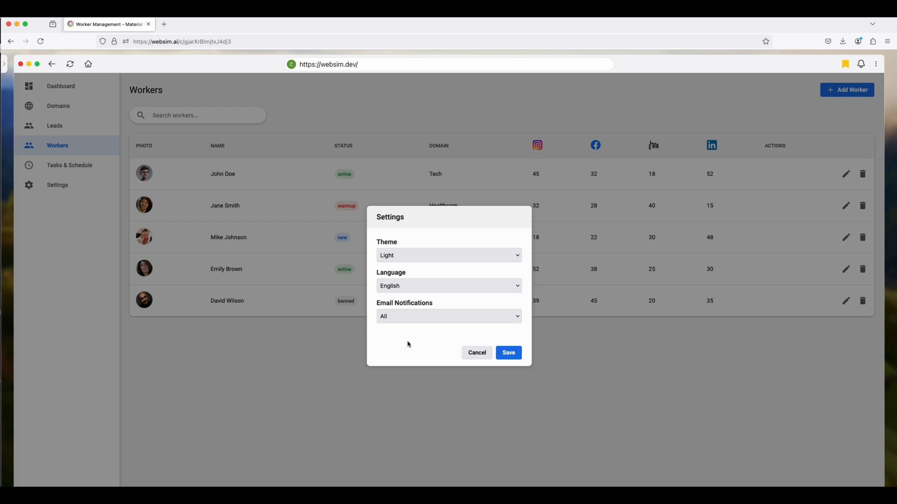
mouse_move(424, 342)
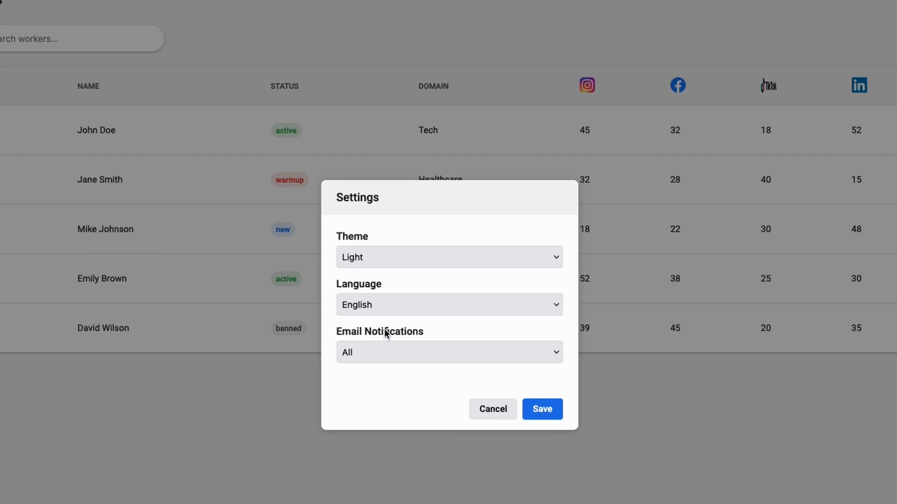
click(449, 304)
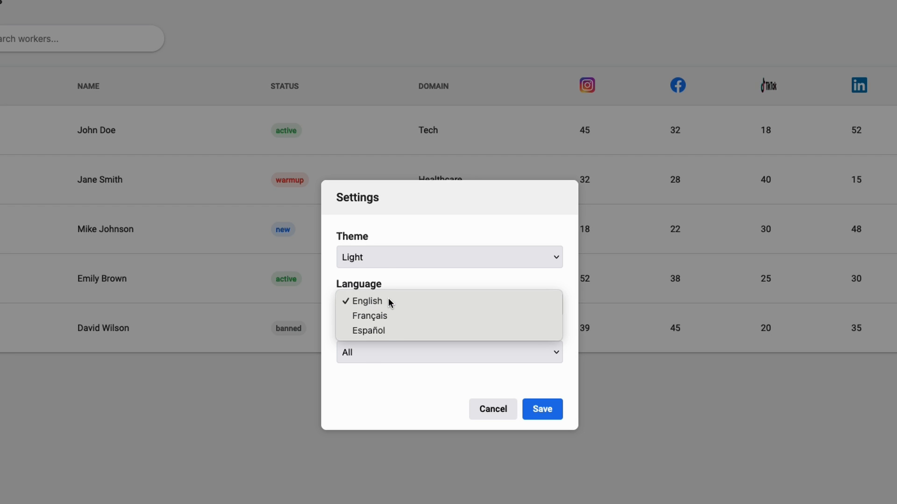
click(363, 301)
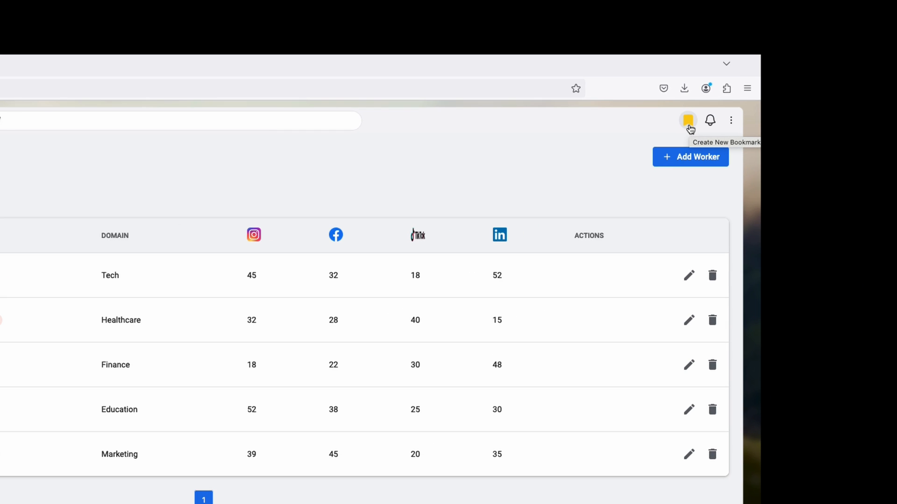
Step: Bookmark the finished worker management dashboard
click(688, 121)
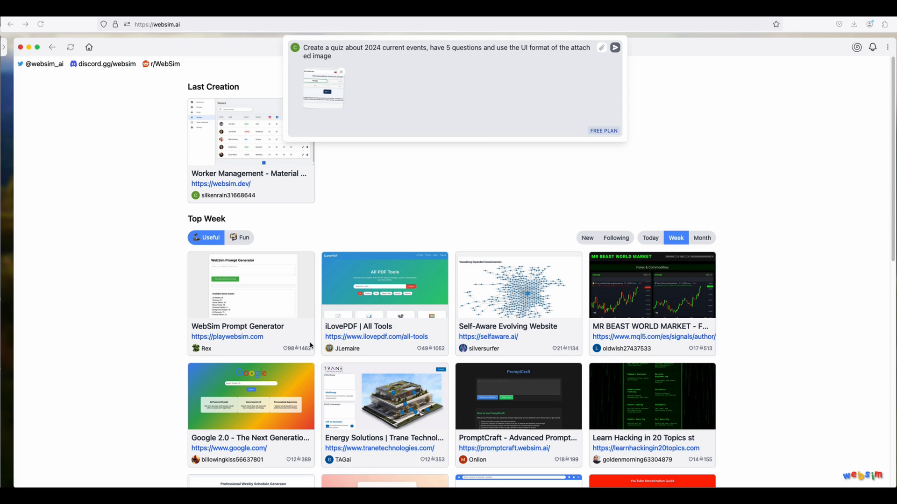
mouse_move(340, 50)
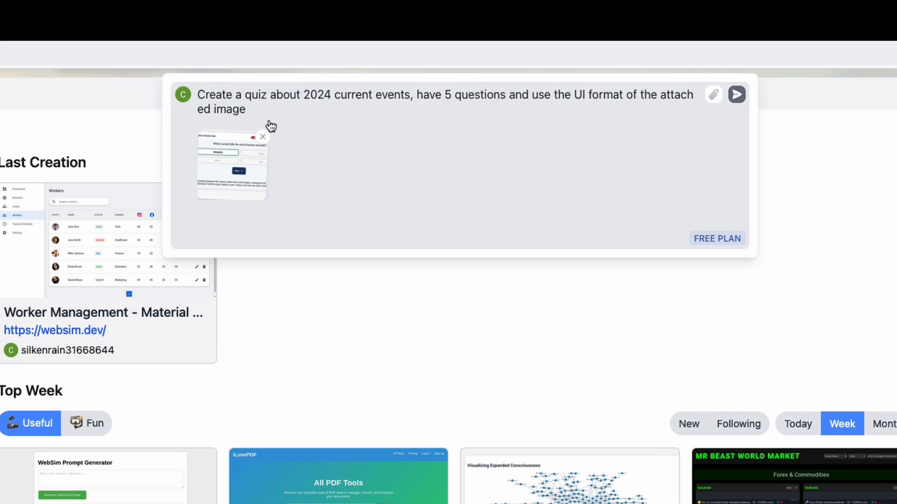
mouse_move(280, 113)
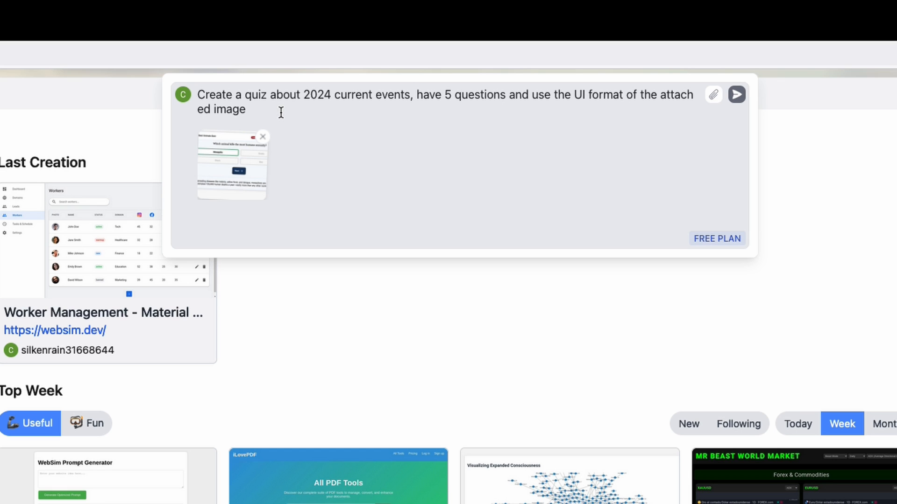
mouse_move(716, 134)
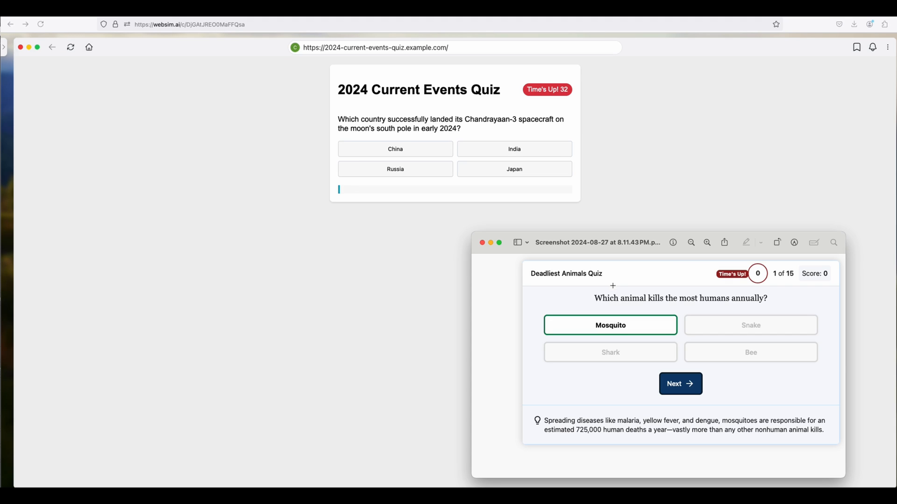
mouse_move(562, 96)
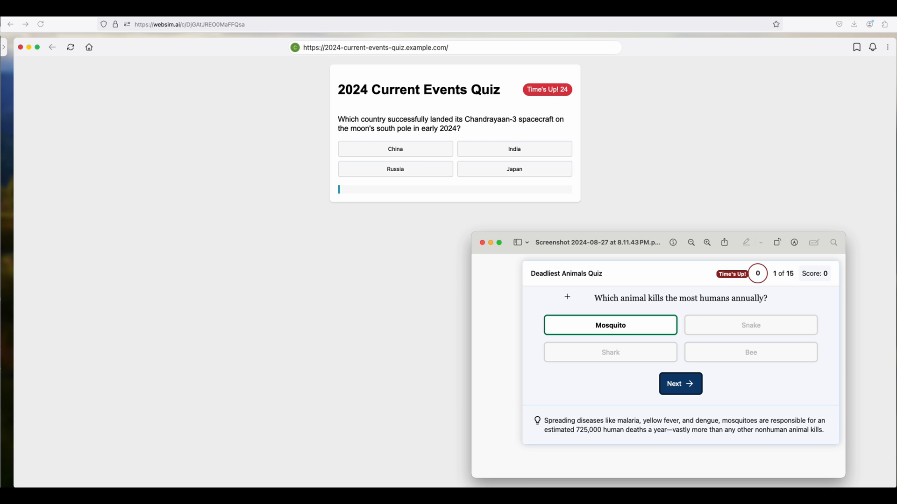
Step: Answer the Chandrayaan-3 question with India
click(514, 149)
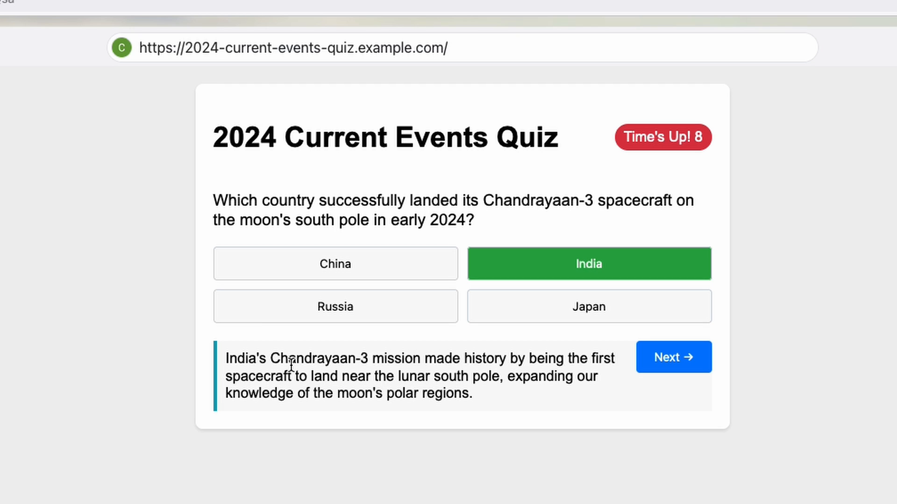
mouse_move(615, 154)
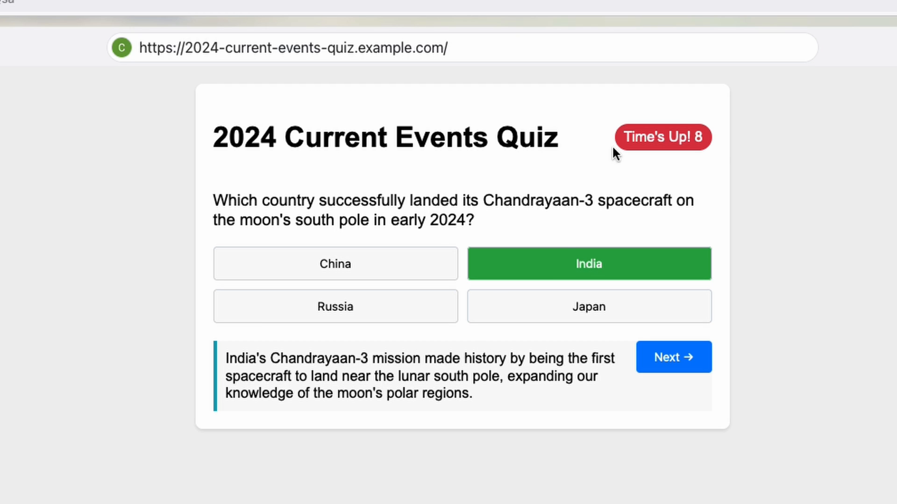
mouse_move(648, 222)
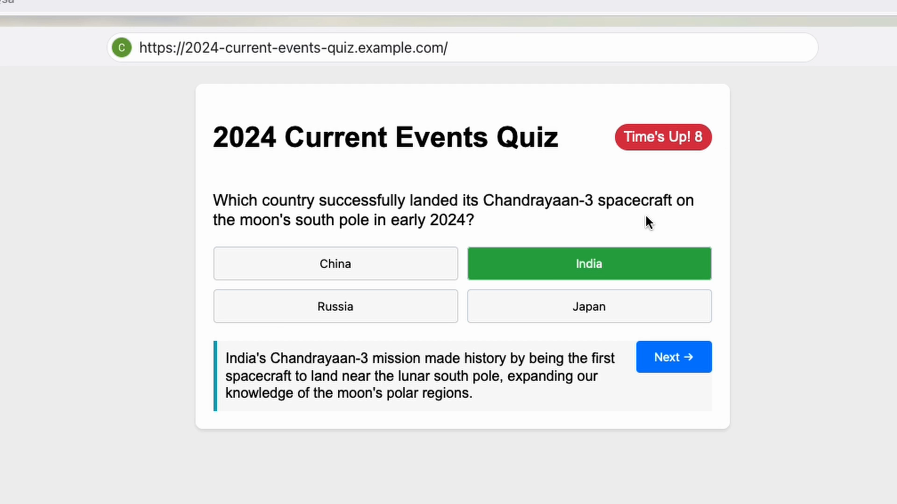
Step: Advance to the foldable-smartphone question with Next
click(673, 357)
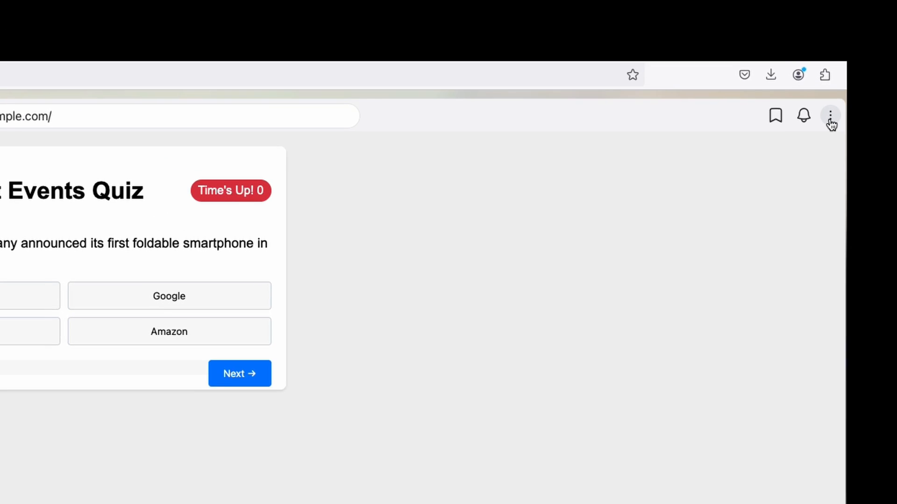
Step: Download the quiz page and view DjGAtJREO0MaFFQsa.html's question markup in VS Code
click(829, 116)
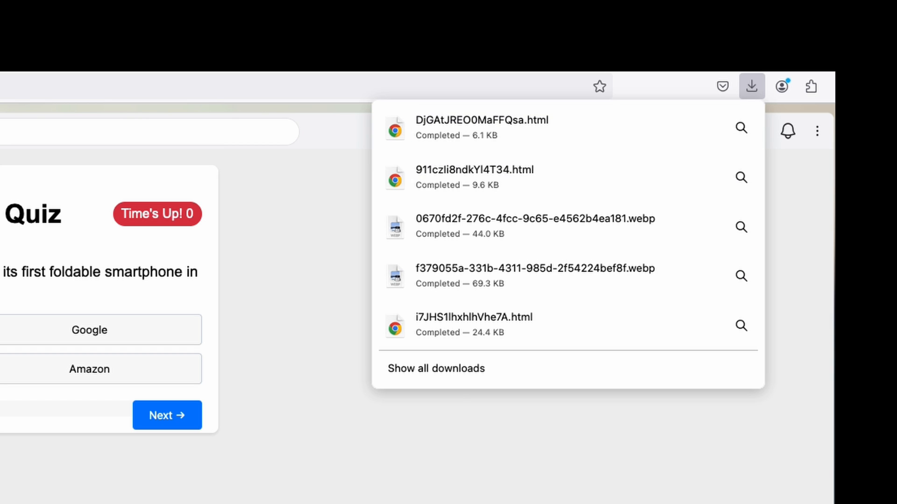
click(482, 127)
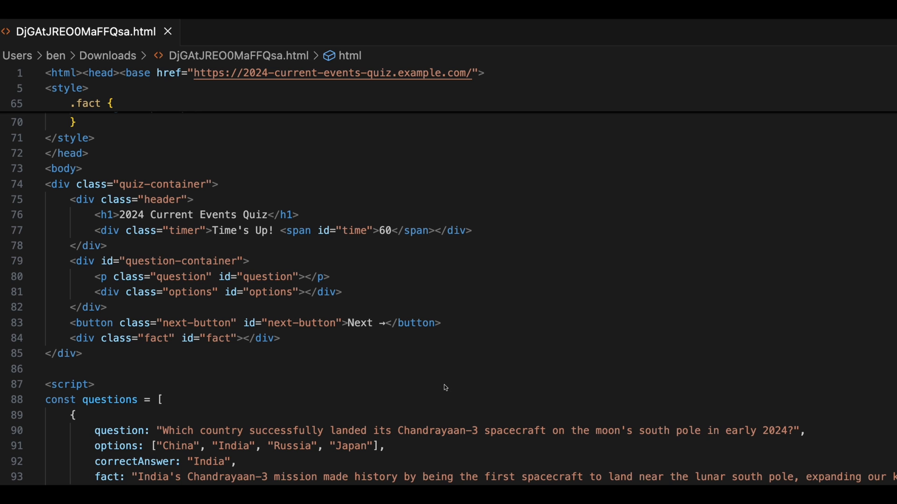
click(170, 261)
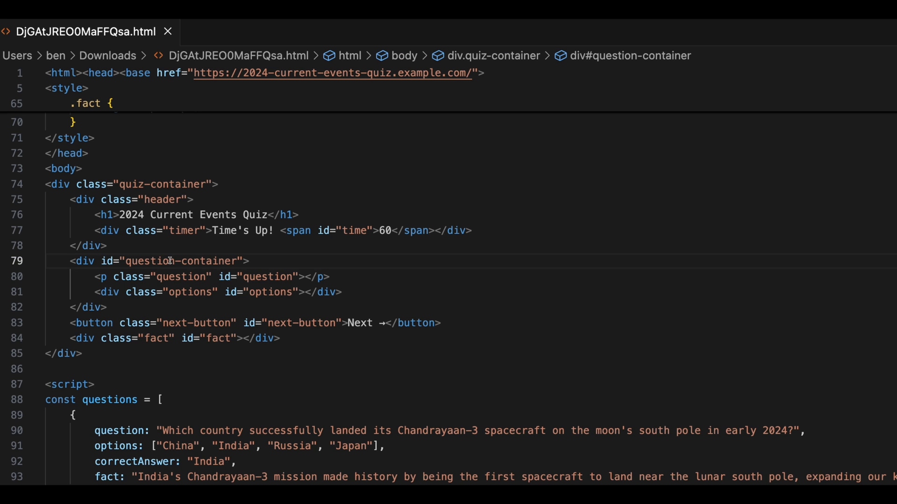